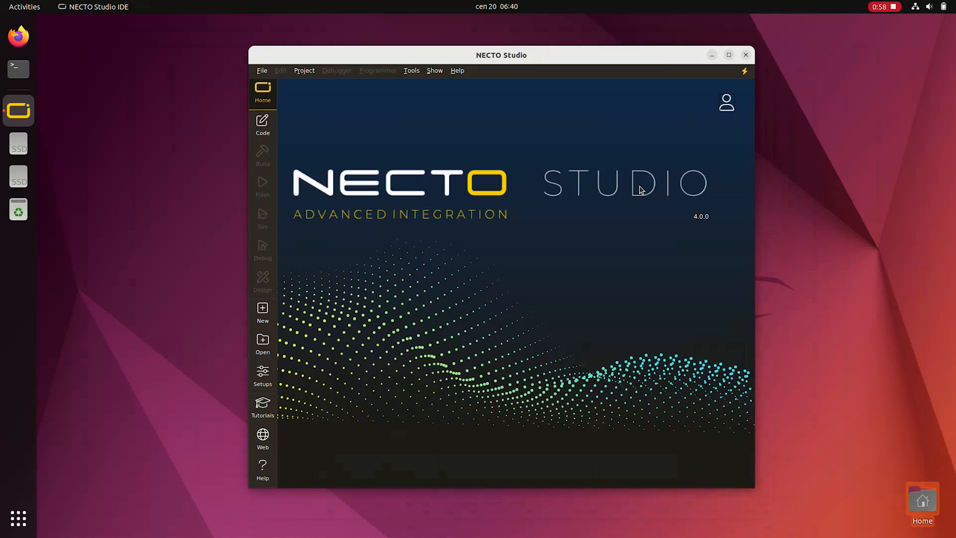
- Maximize the NECTO Studio v4.0.0 window so the home page fills the screen
left_click(728, 55)
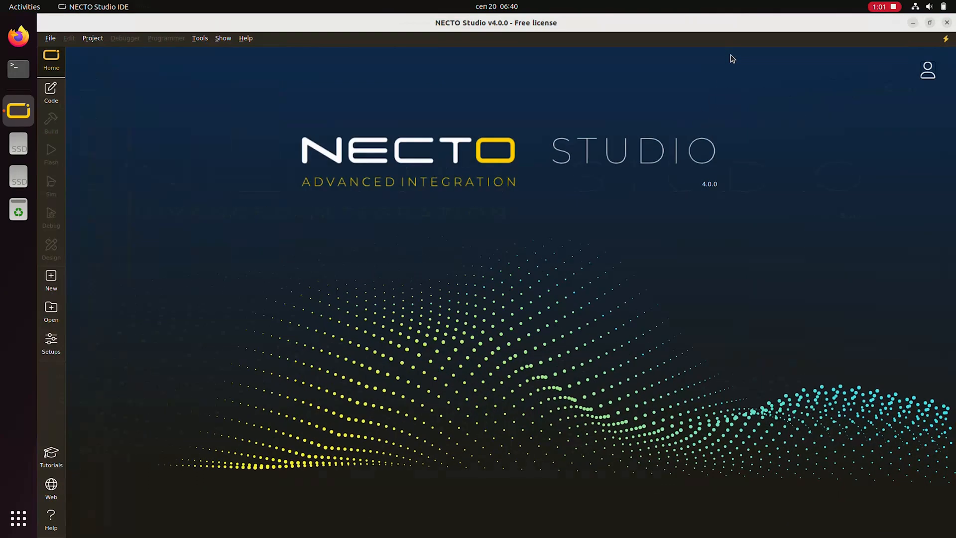